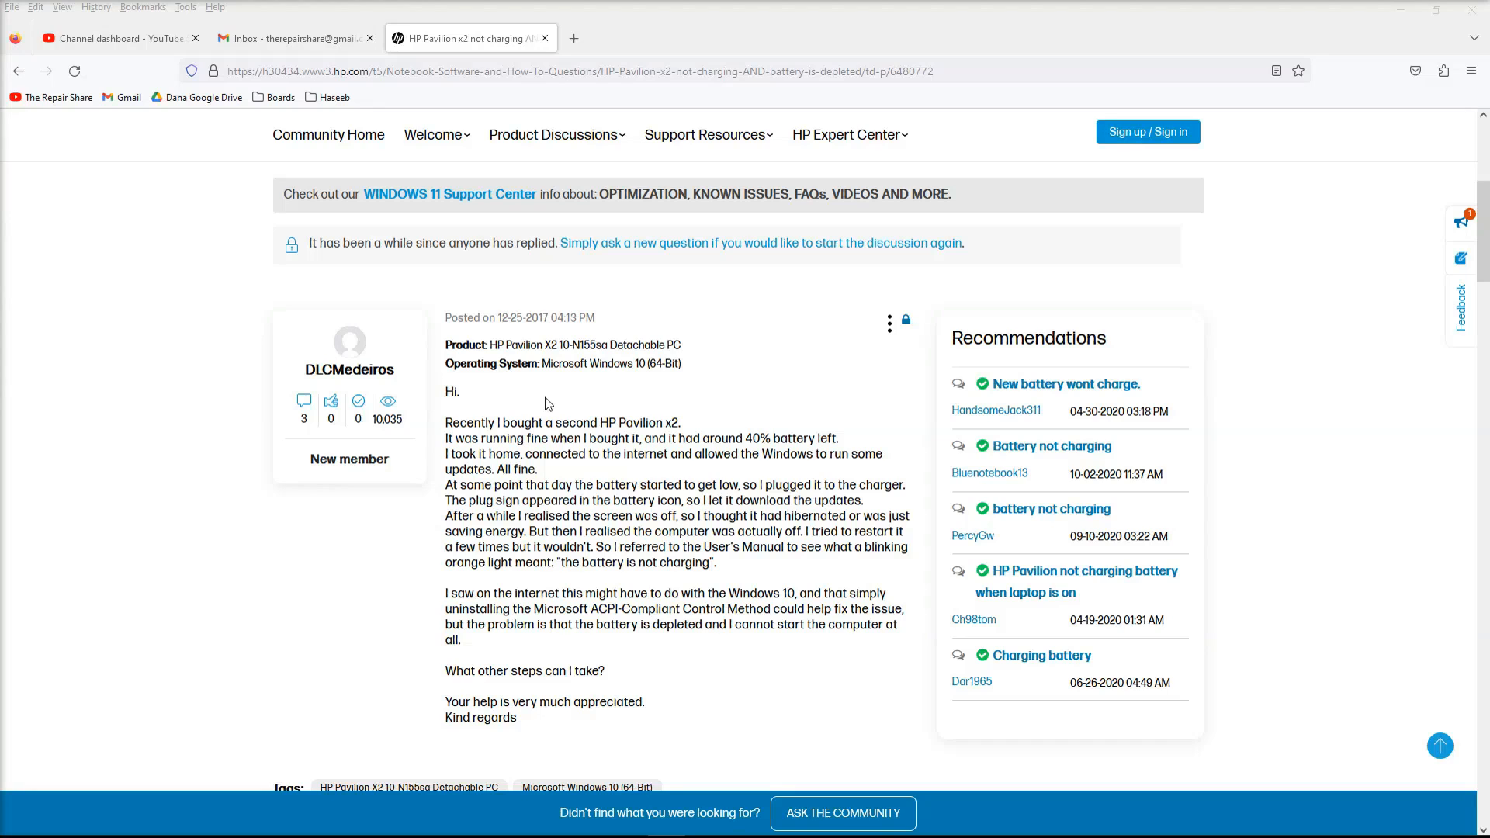
Step: Clear the long-sentence highlight and select just 'Microsoft ACPI-Compliant Control Method' in the post
scroll("down", 3)
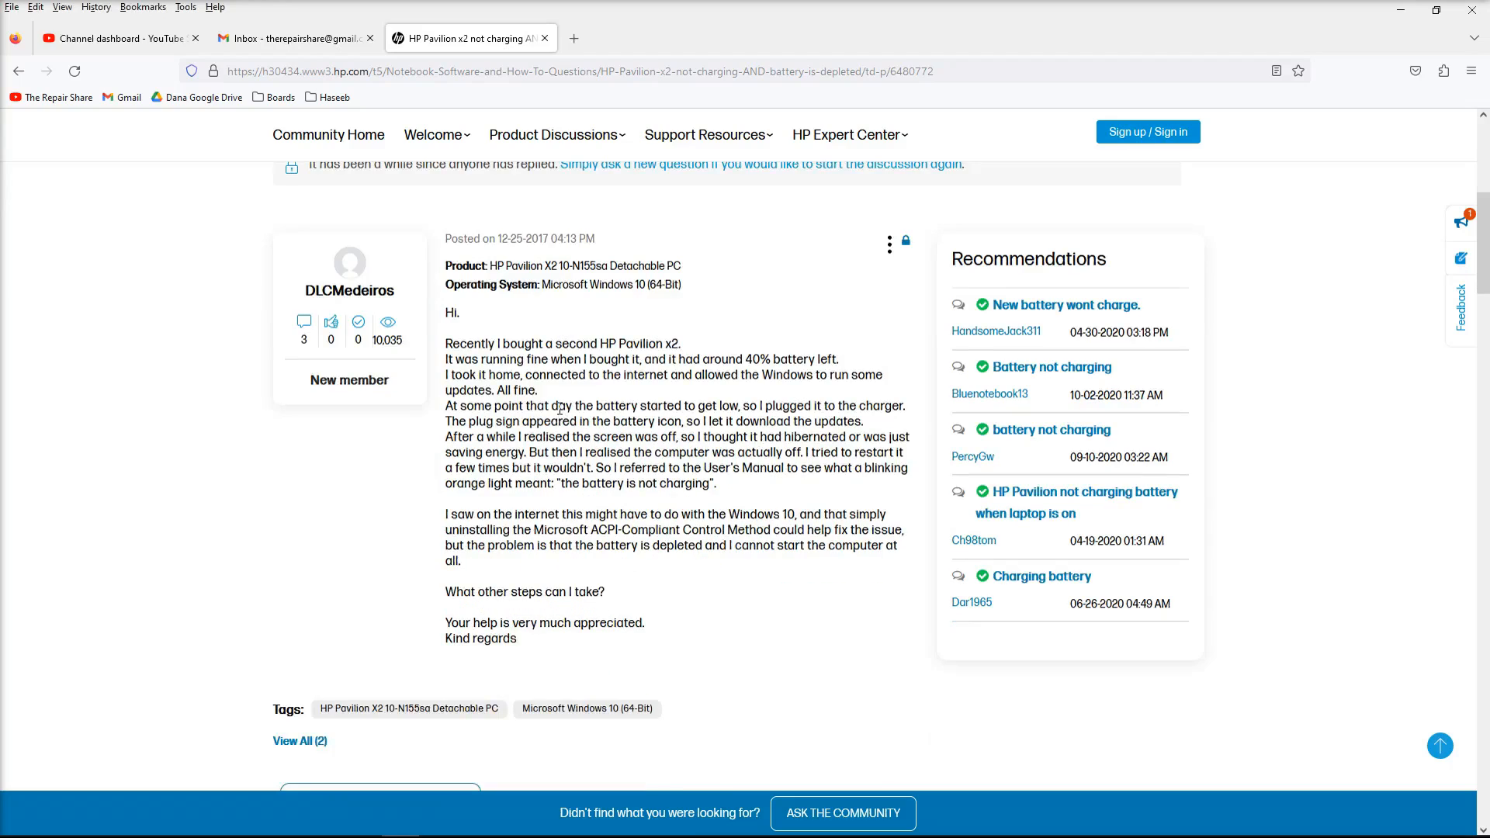
mouse_move(348, 289)
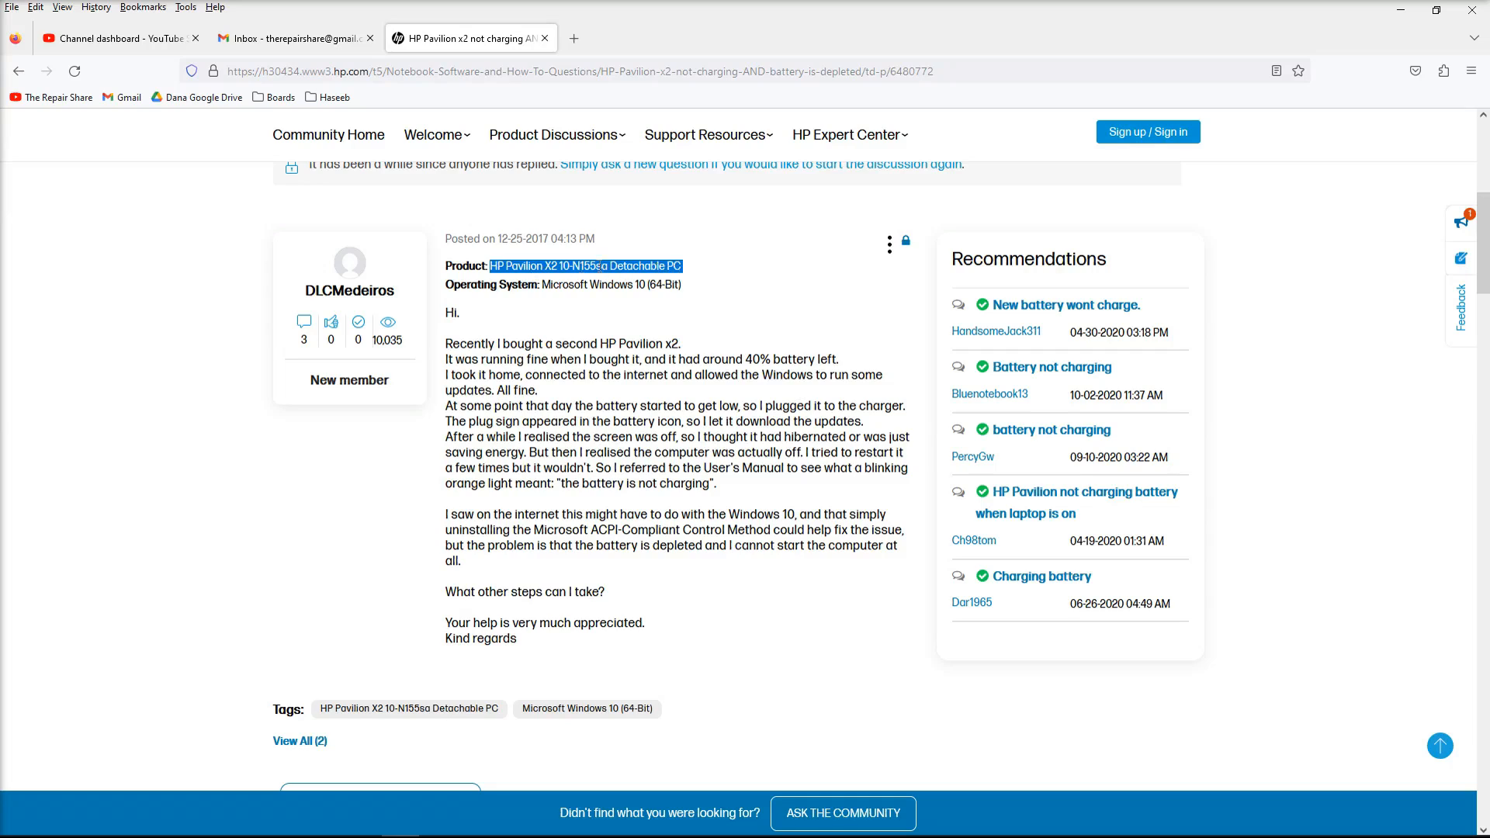
scroll("down", 3)
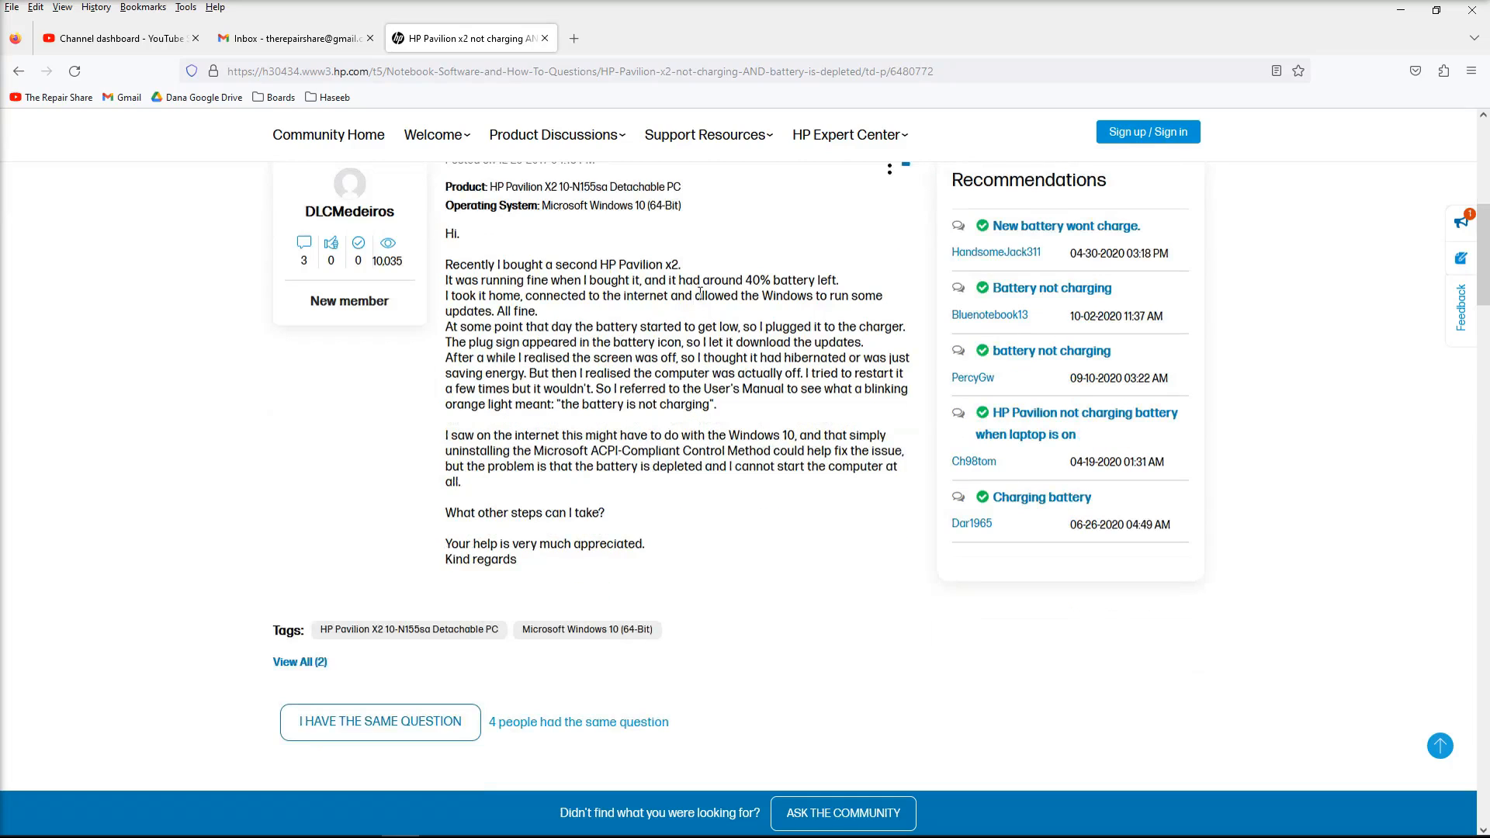
scroll("down", 3)
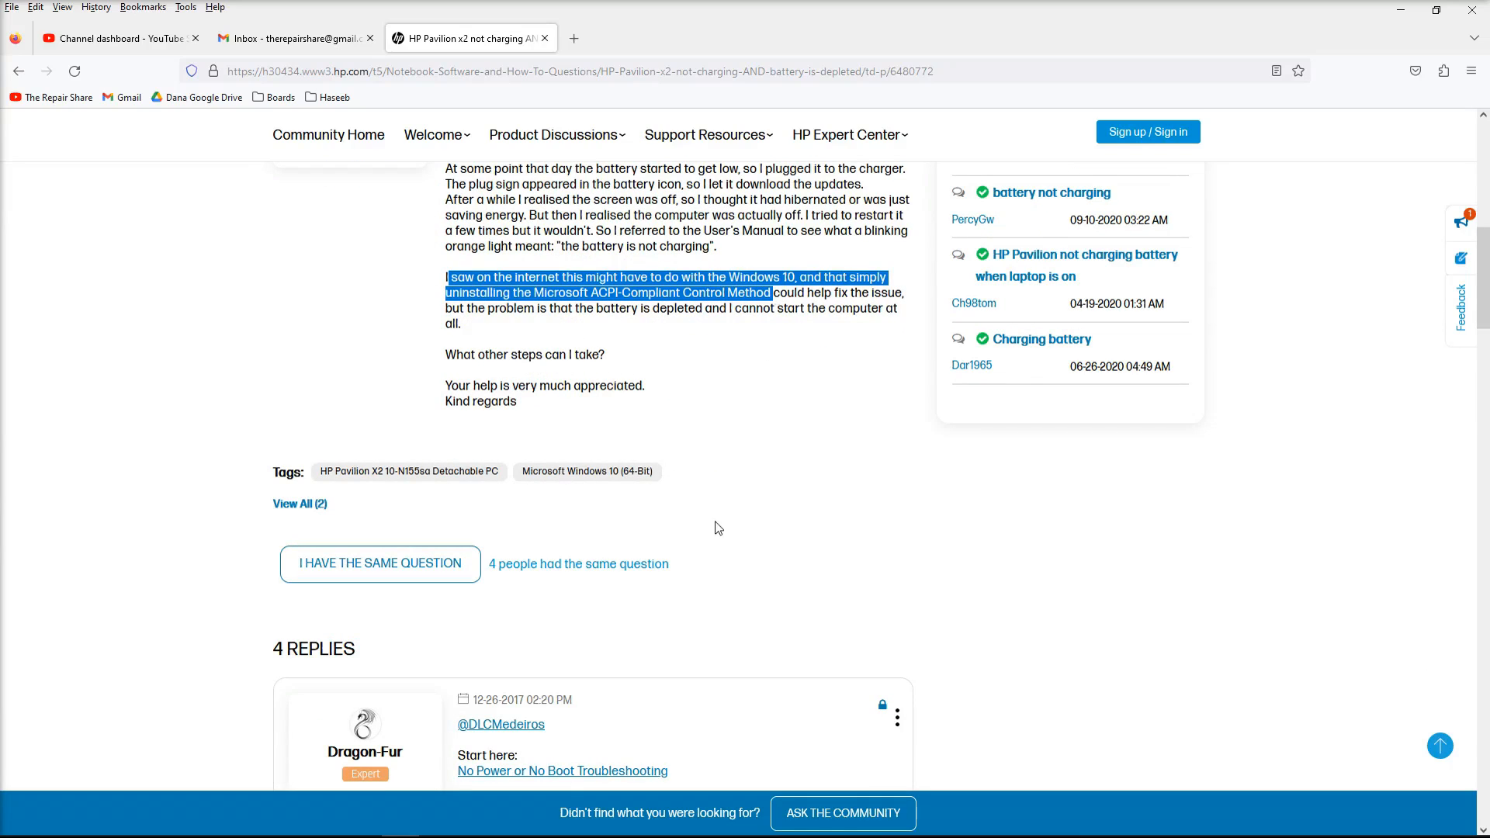
mouse_move(714, 522)
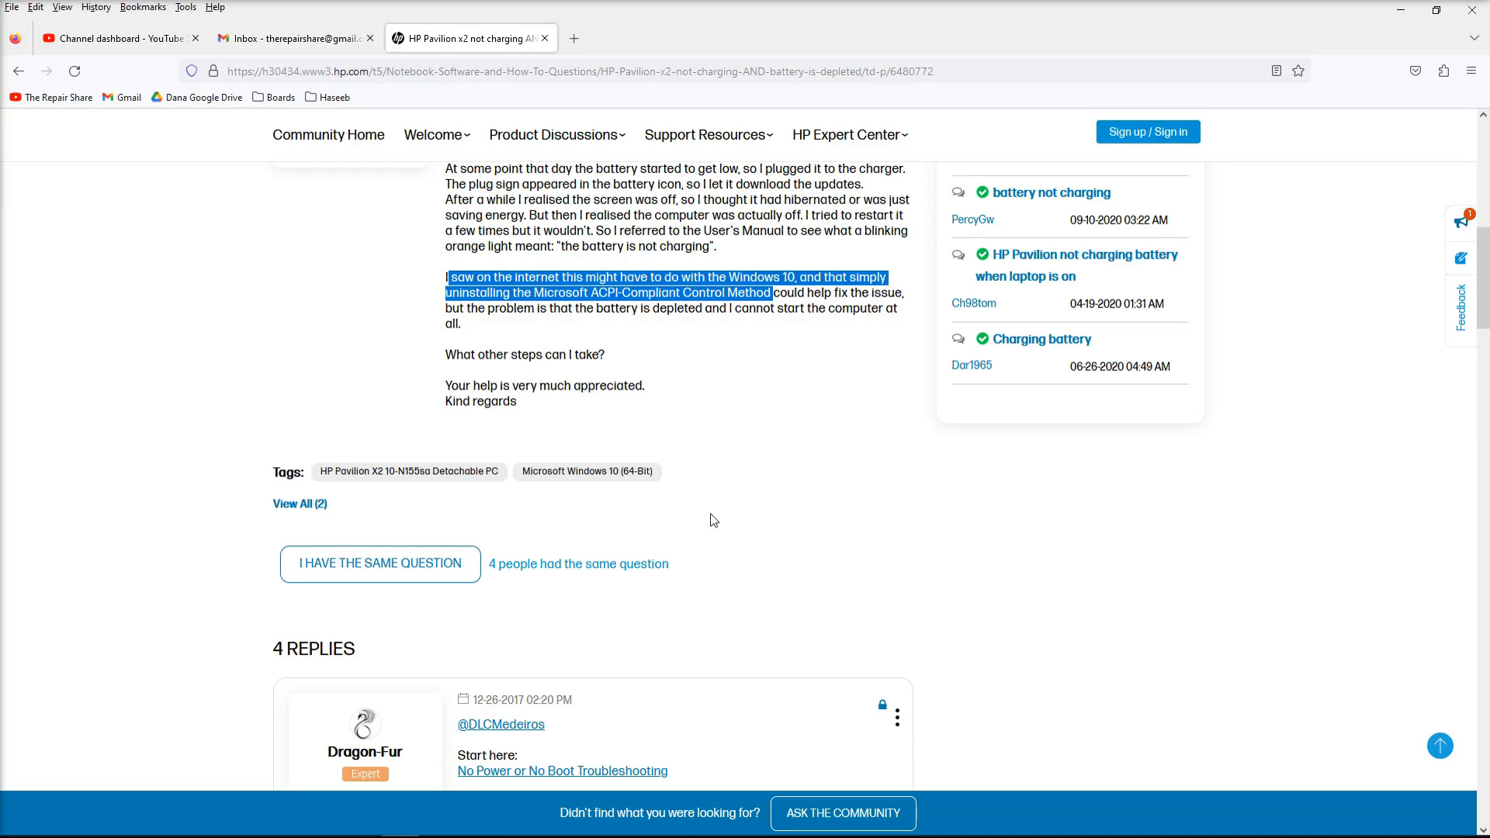
mouse_move(626, 409)
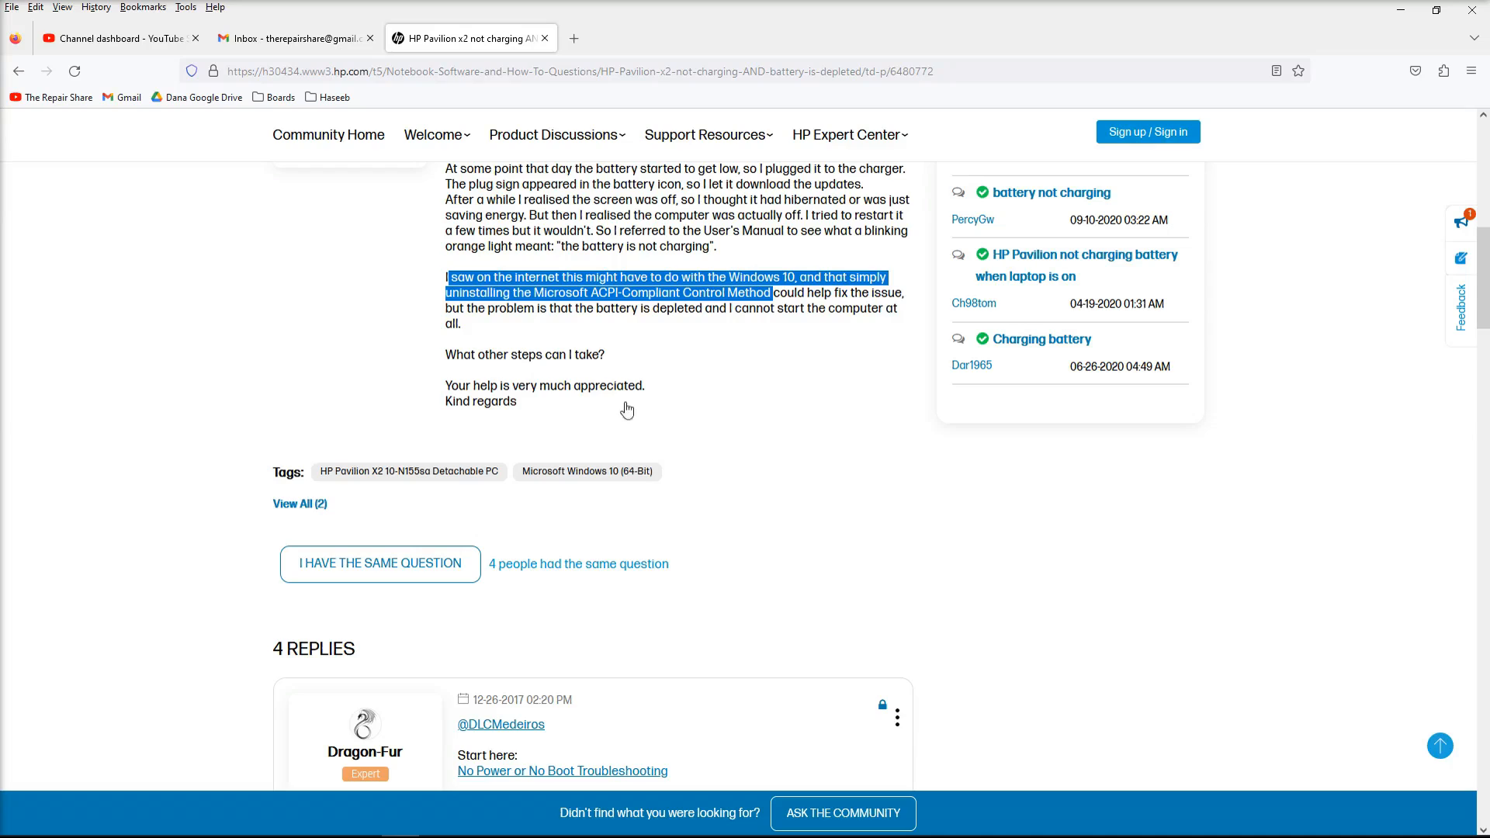
left_click(609, 467)
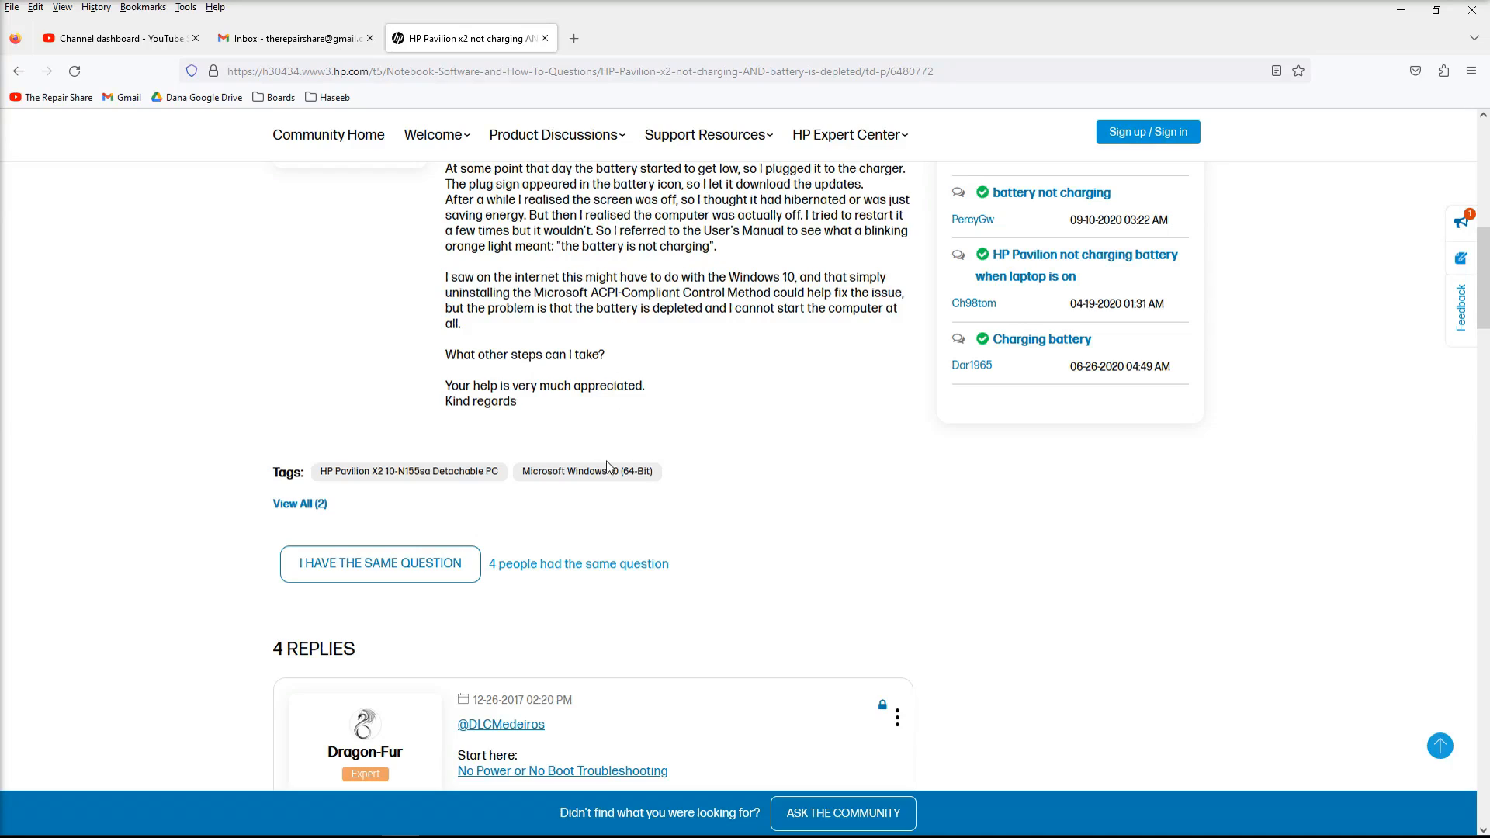
mouse_move(587, 470)
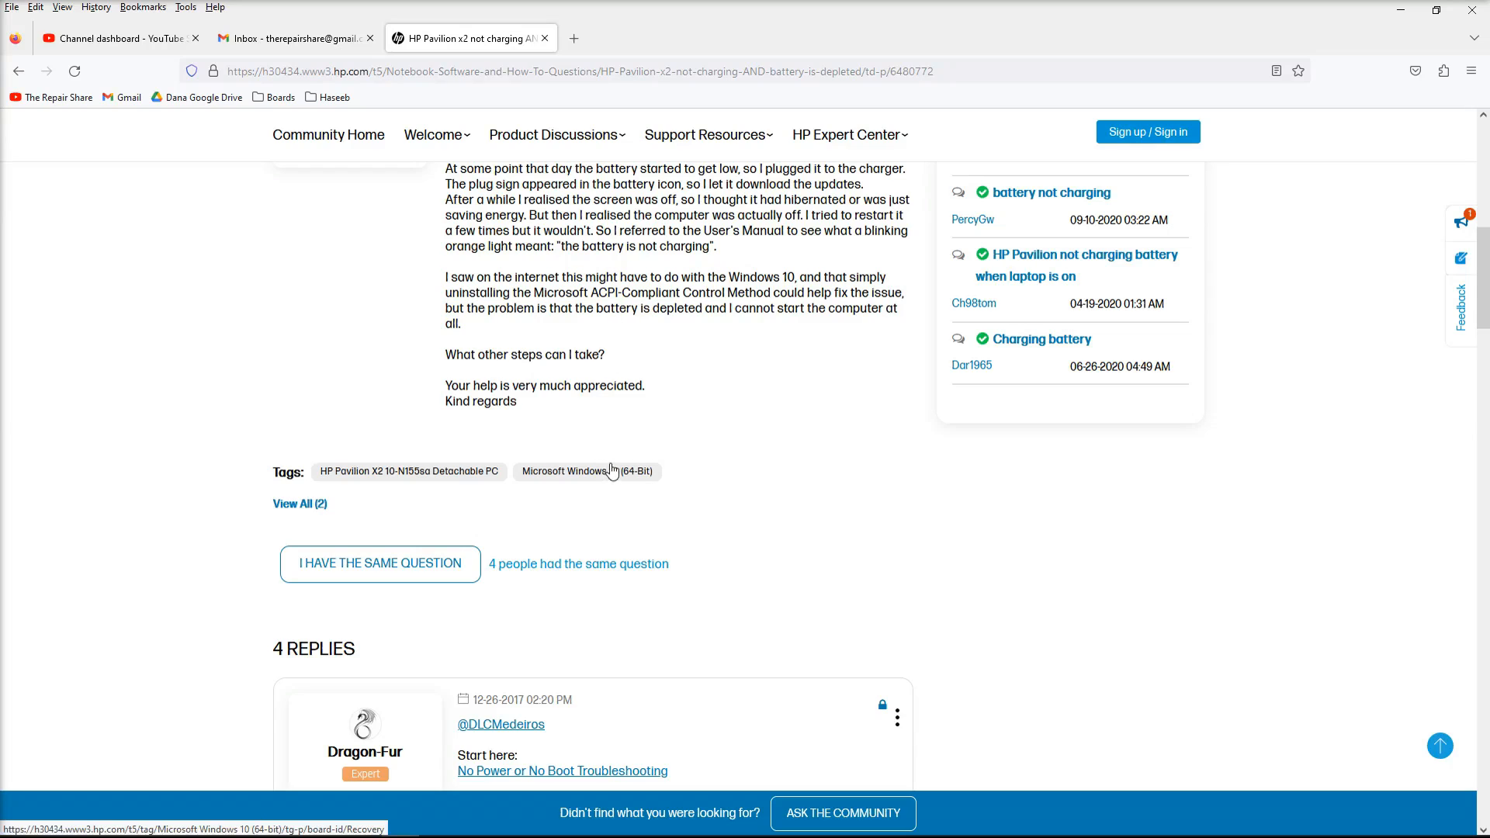
mouse_move(610, 452)
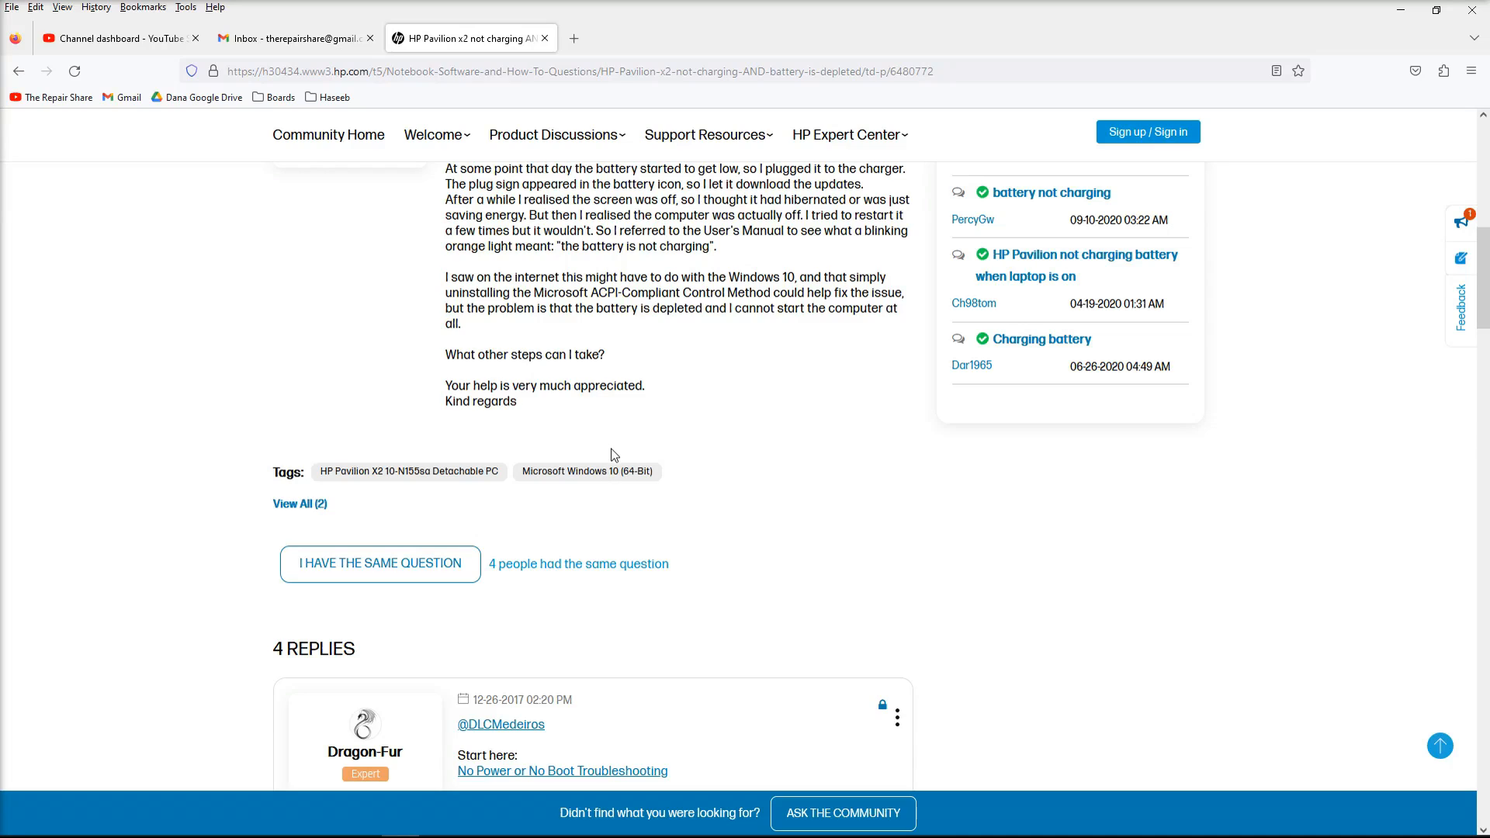
mouse_move(598, 417)
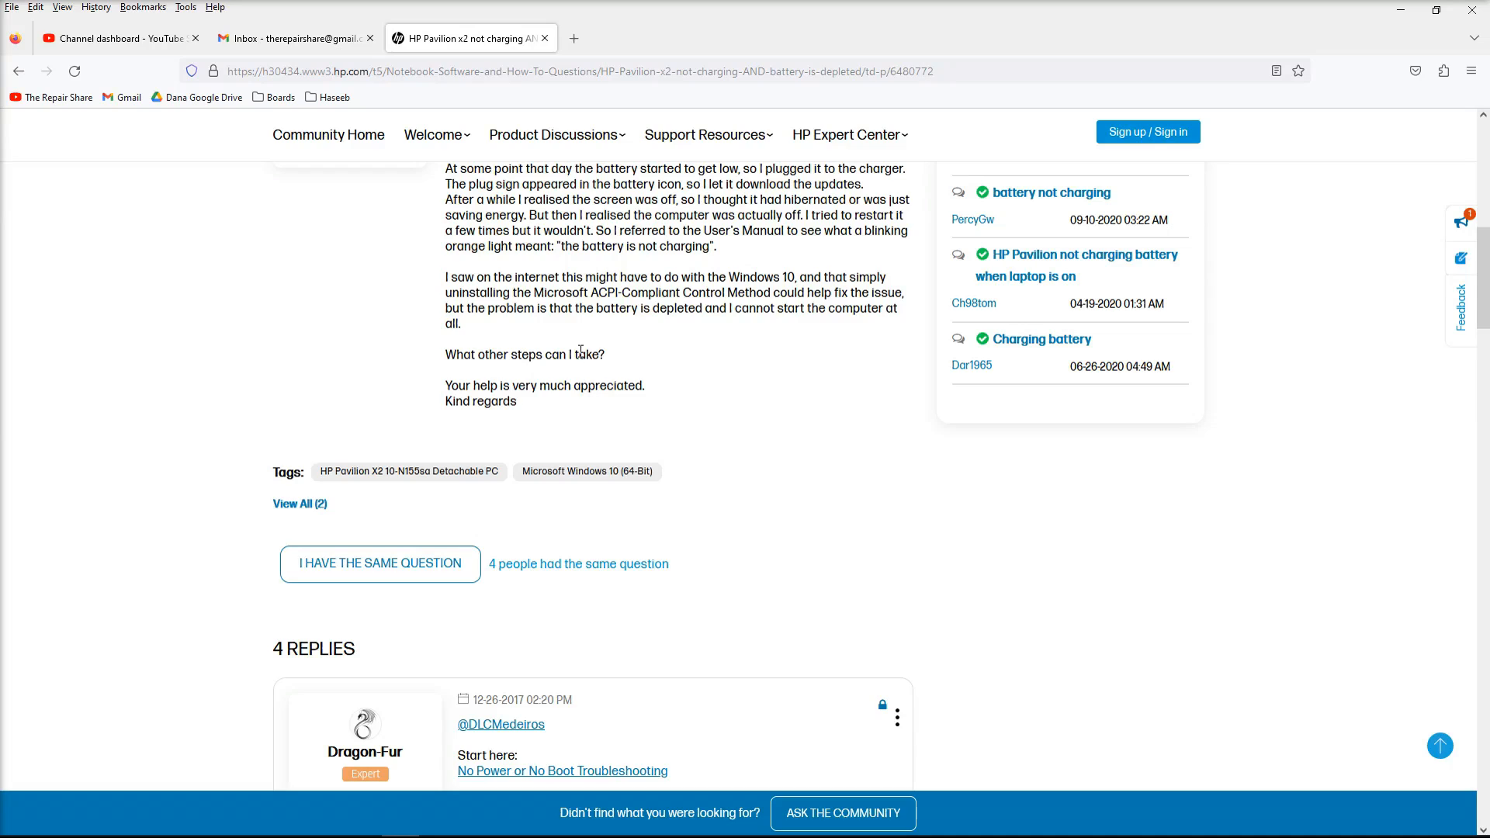
mouse_move(614, 400)
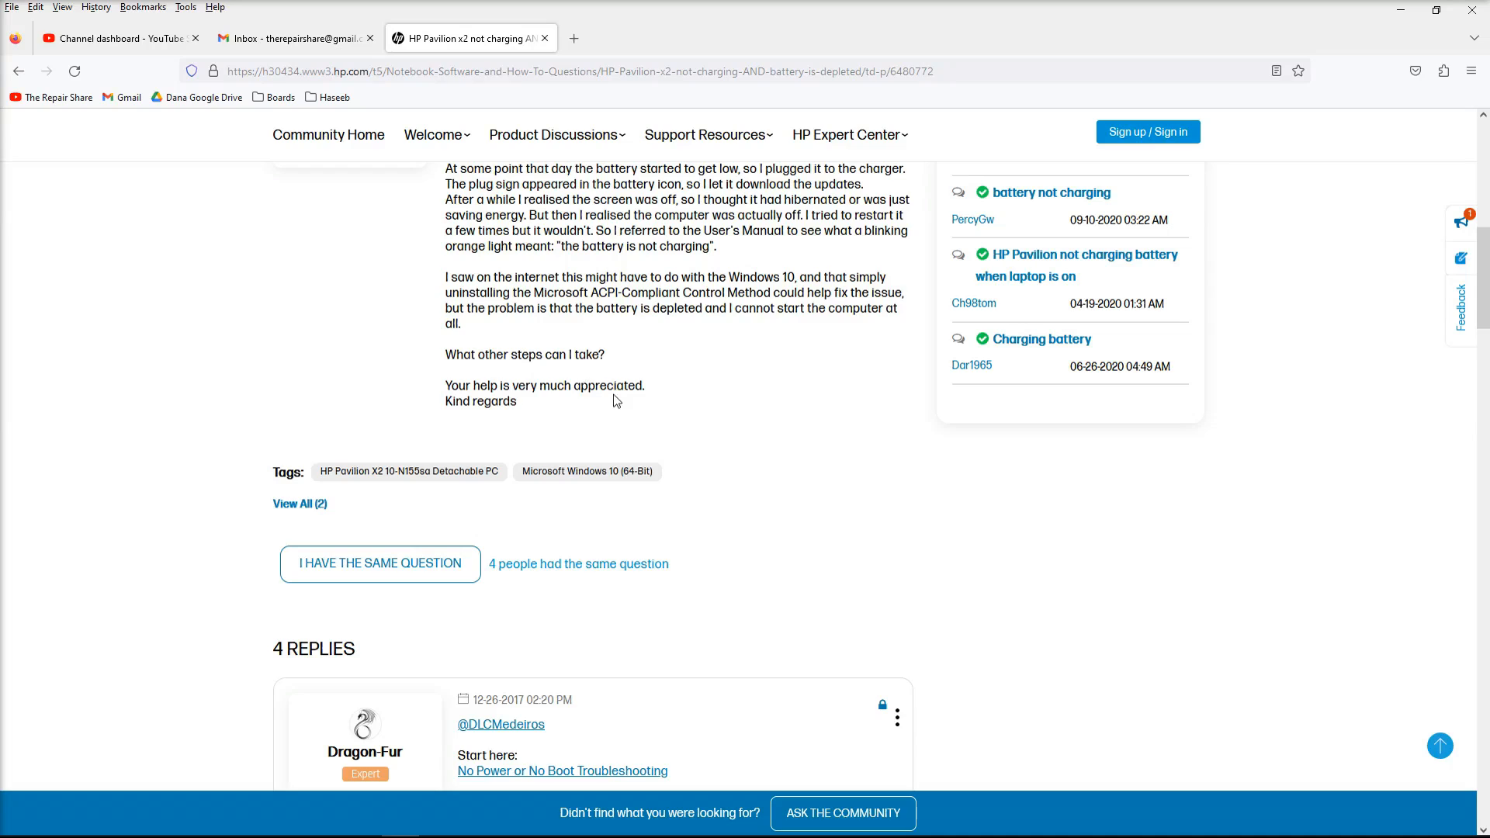
mouse_move(537, 288)
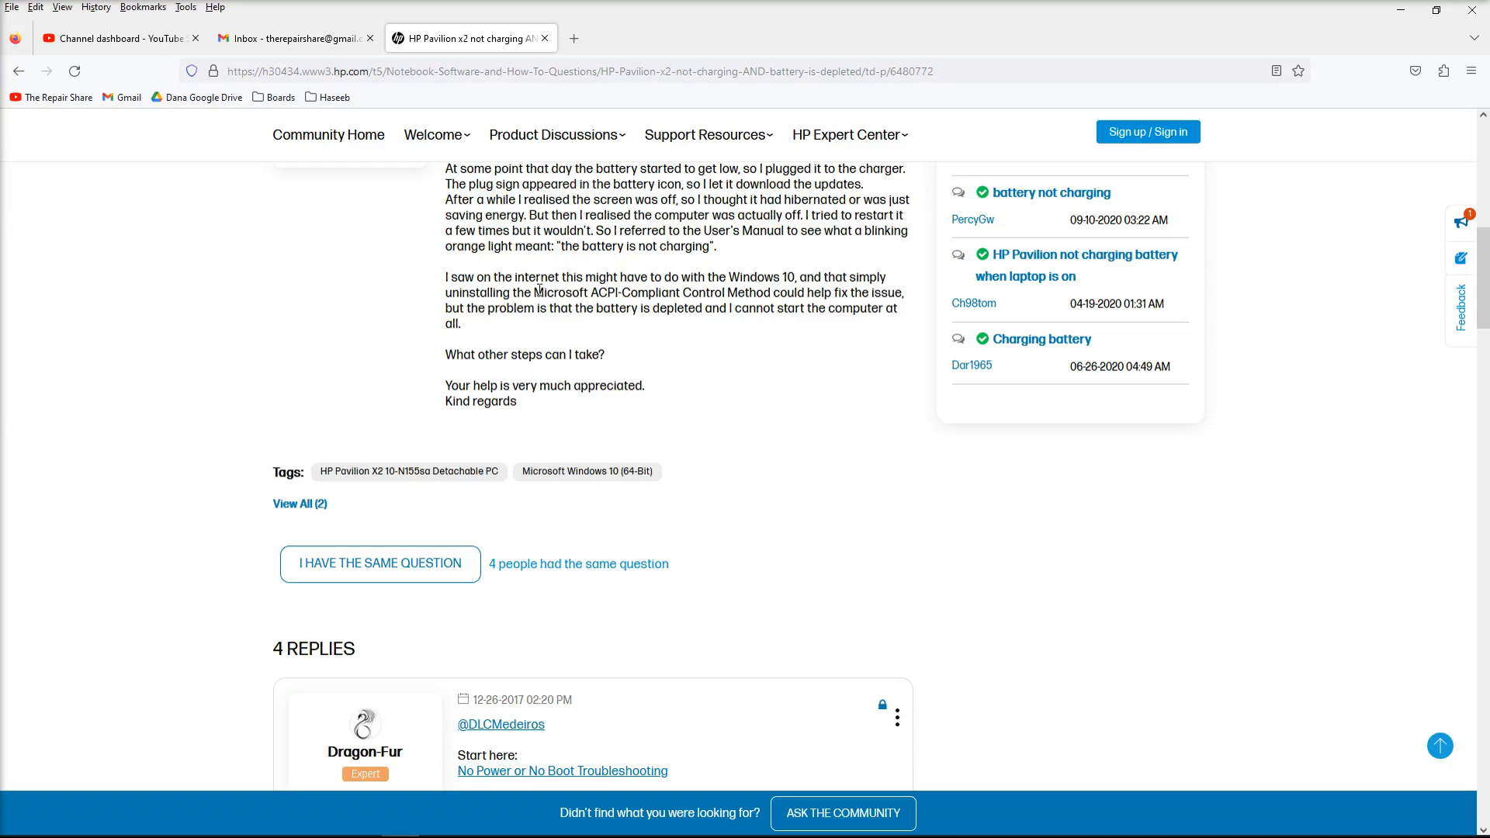
double_click(652, 292)
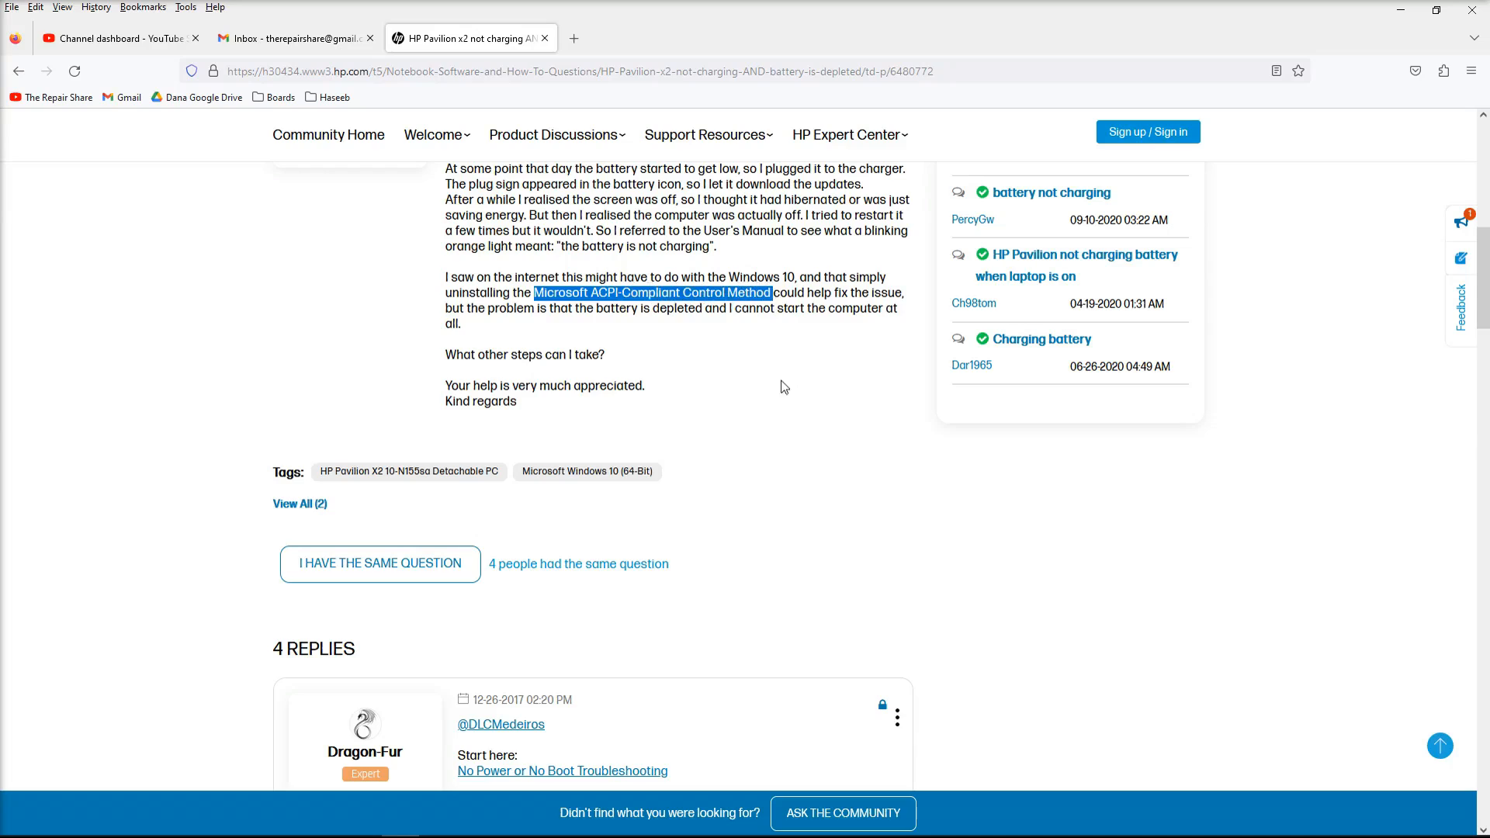
mouse_move(745, 447)
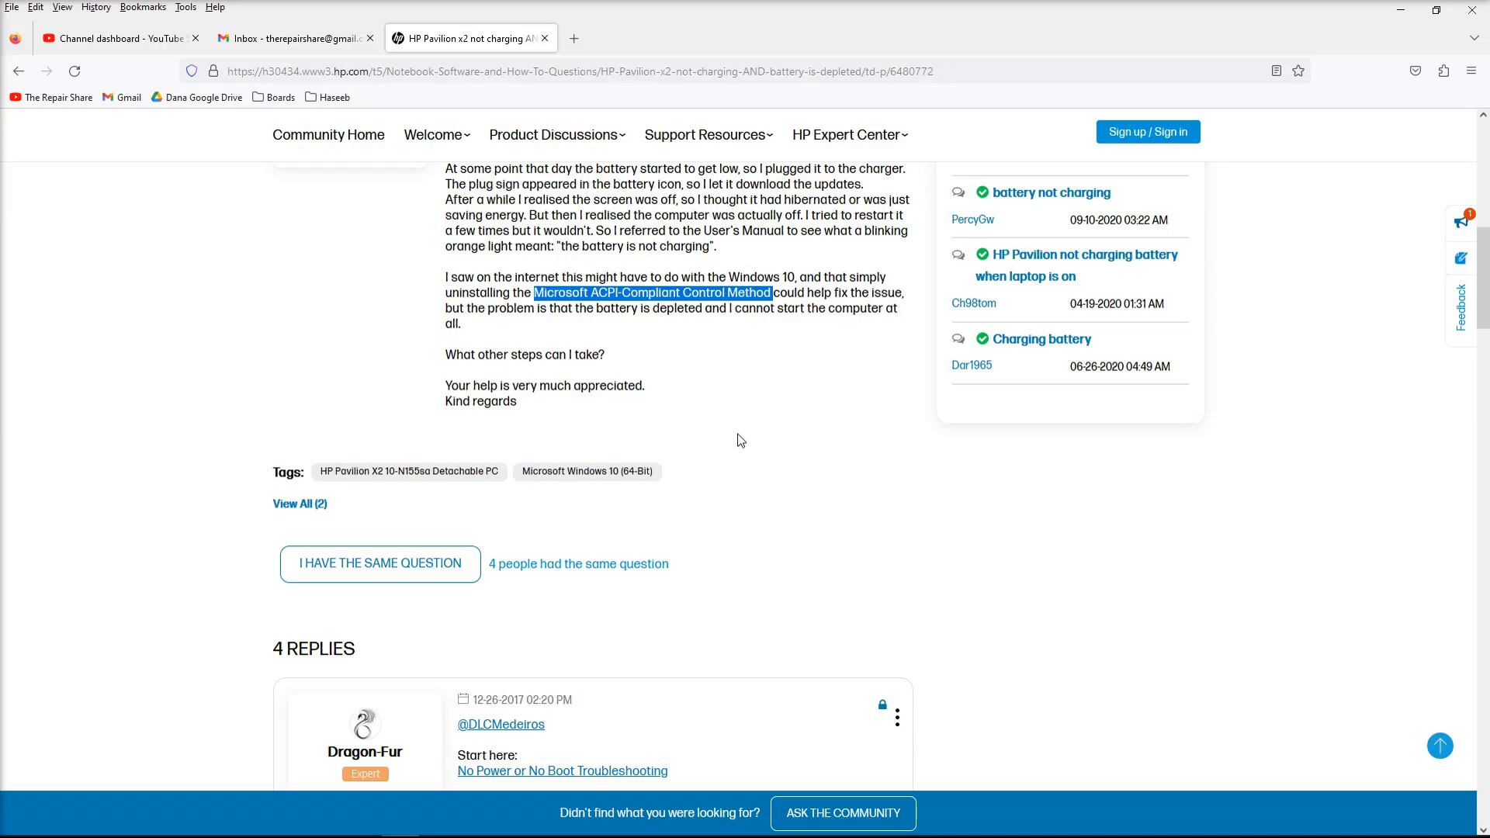
mouse_move(700, 330)
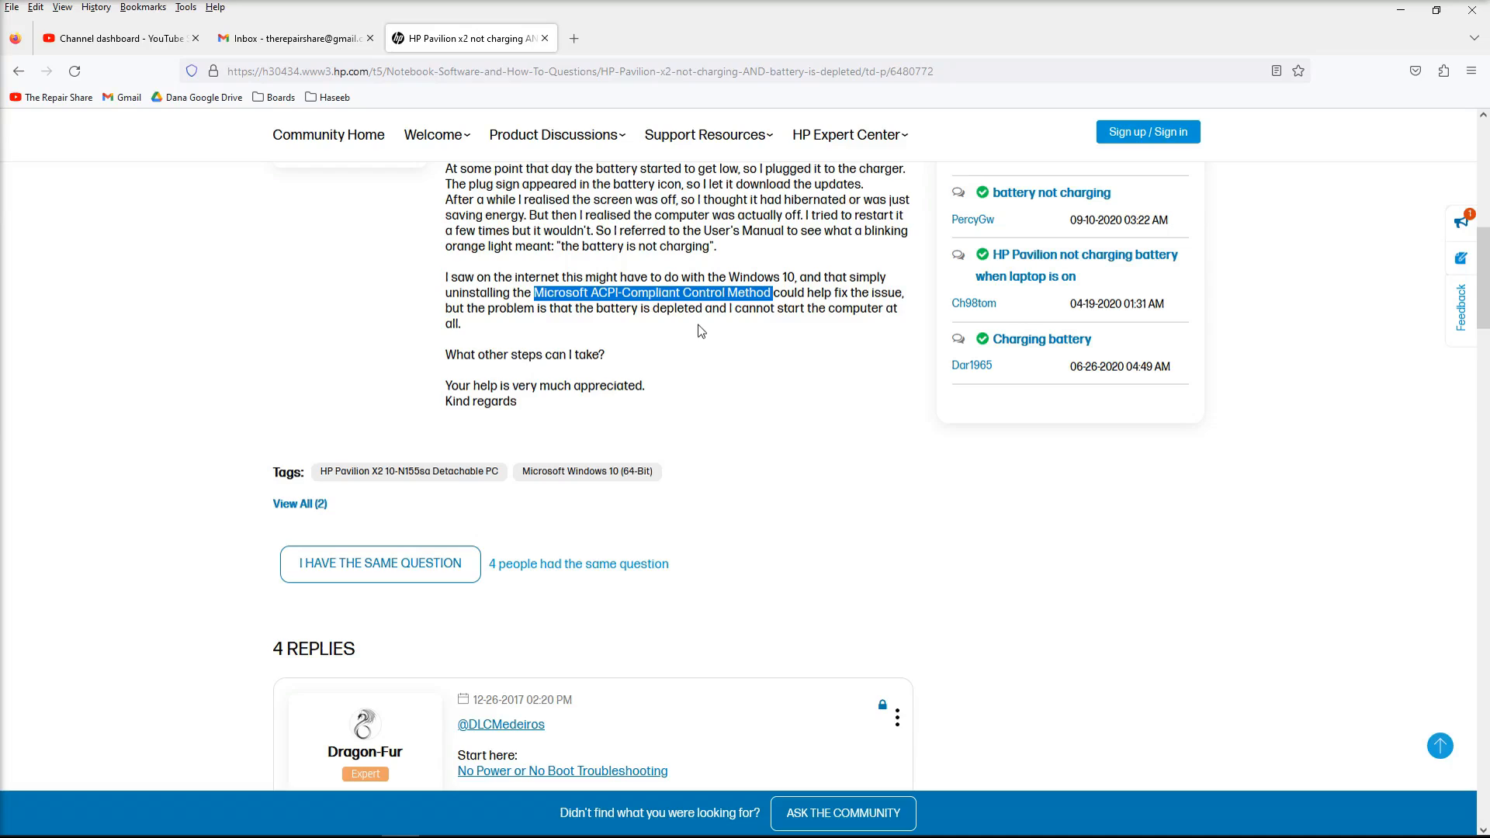
mouse_move(699, 316)
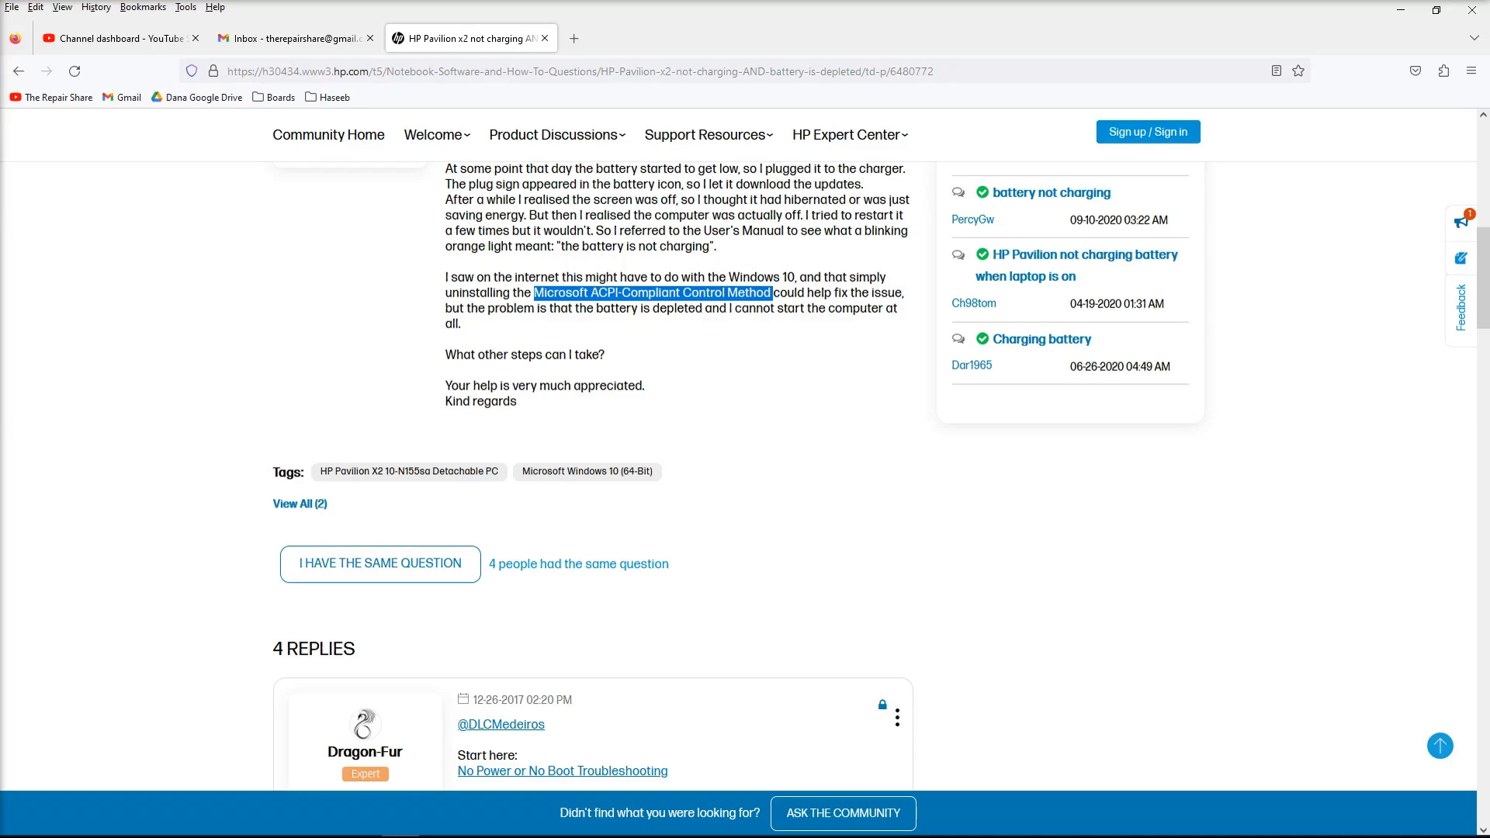
mouse_move(1160, 321)
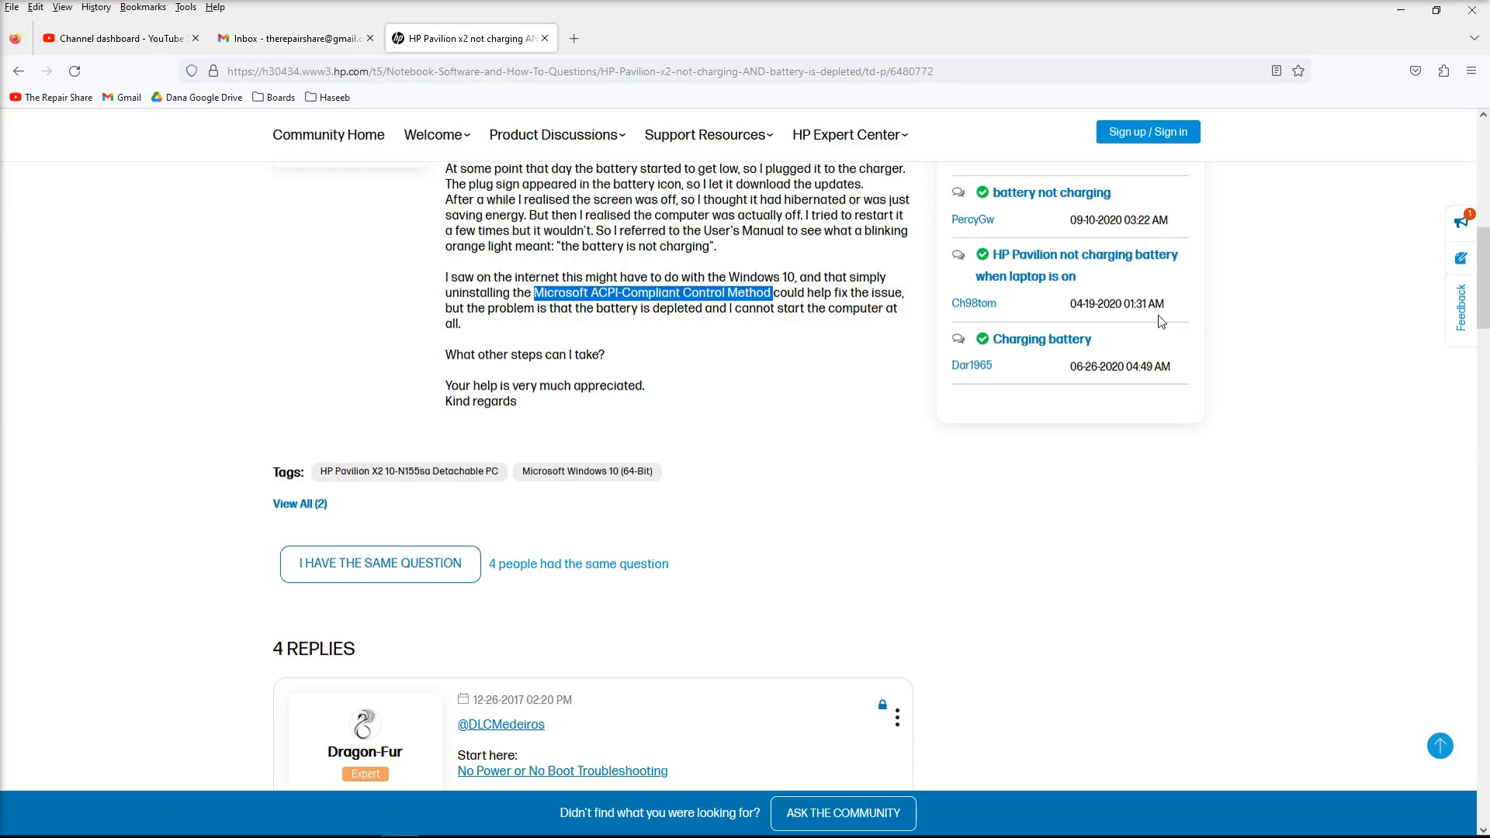
mouse_move(839, 318)
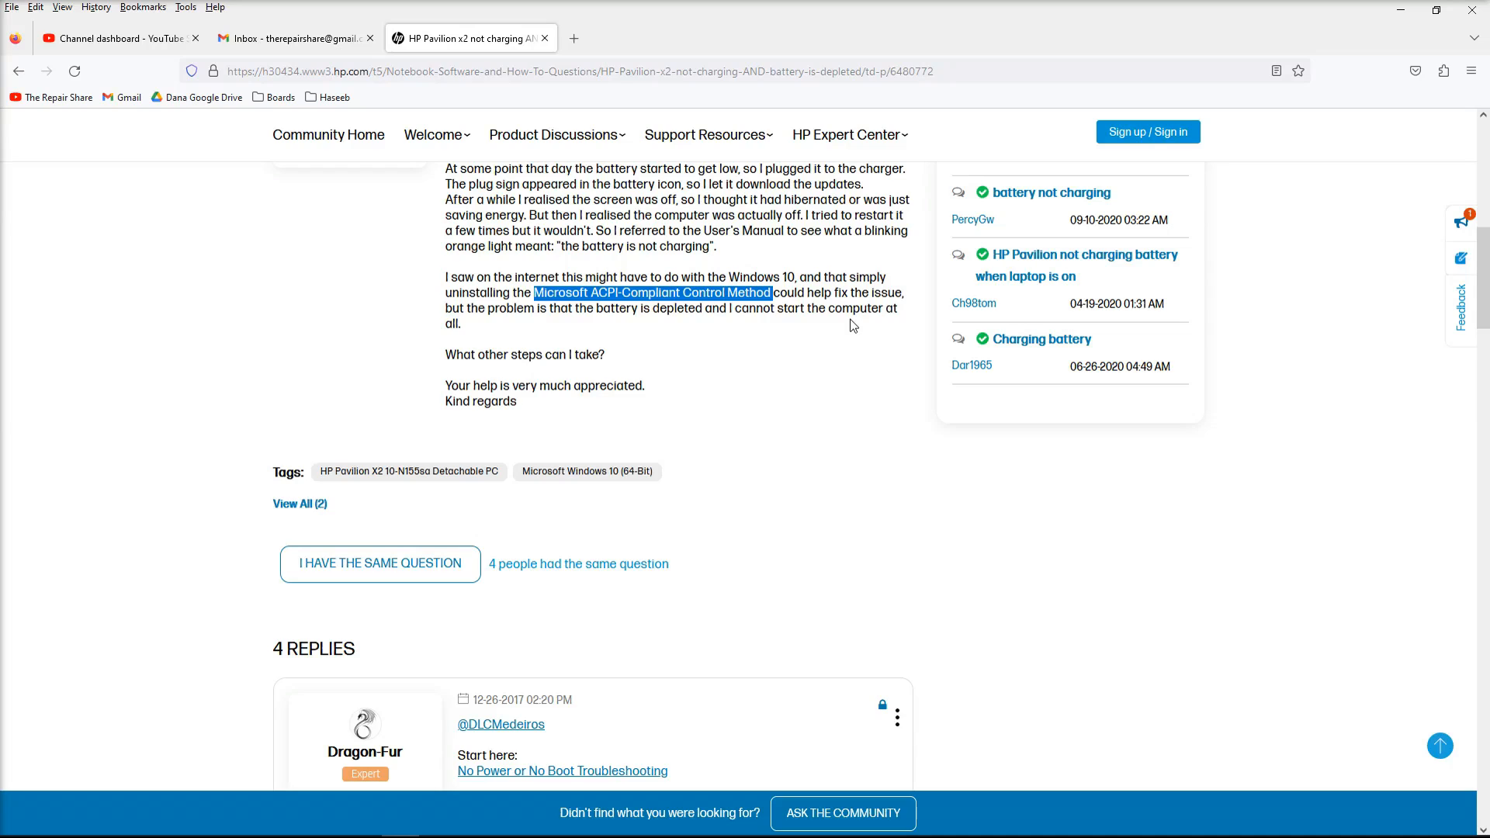
mouse_move(863, 336)
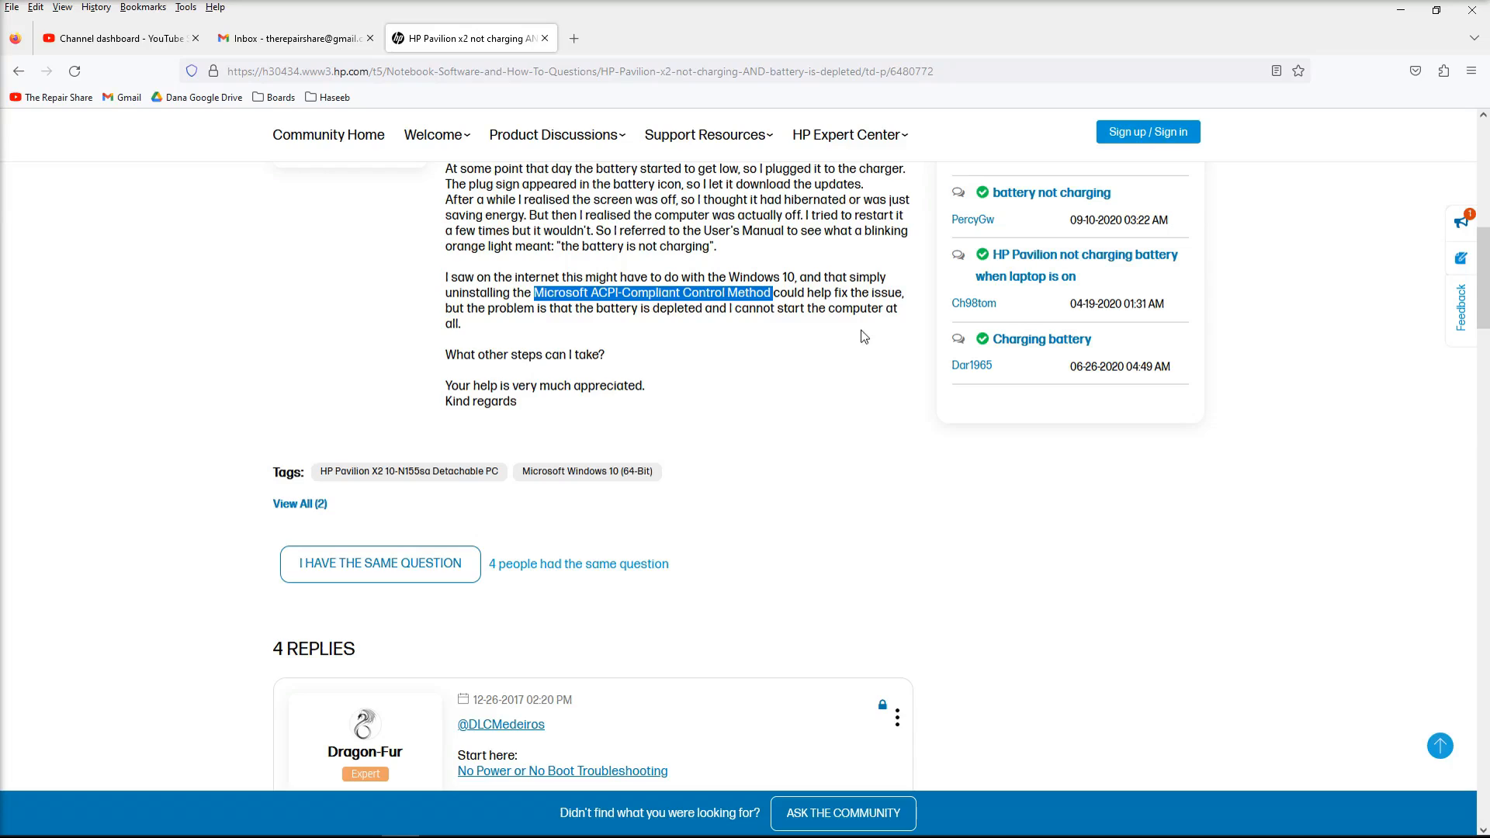
mouse_move(875, 312)
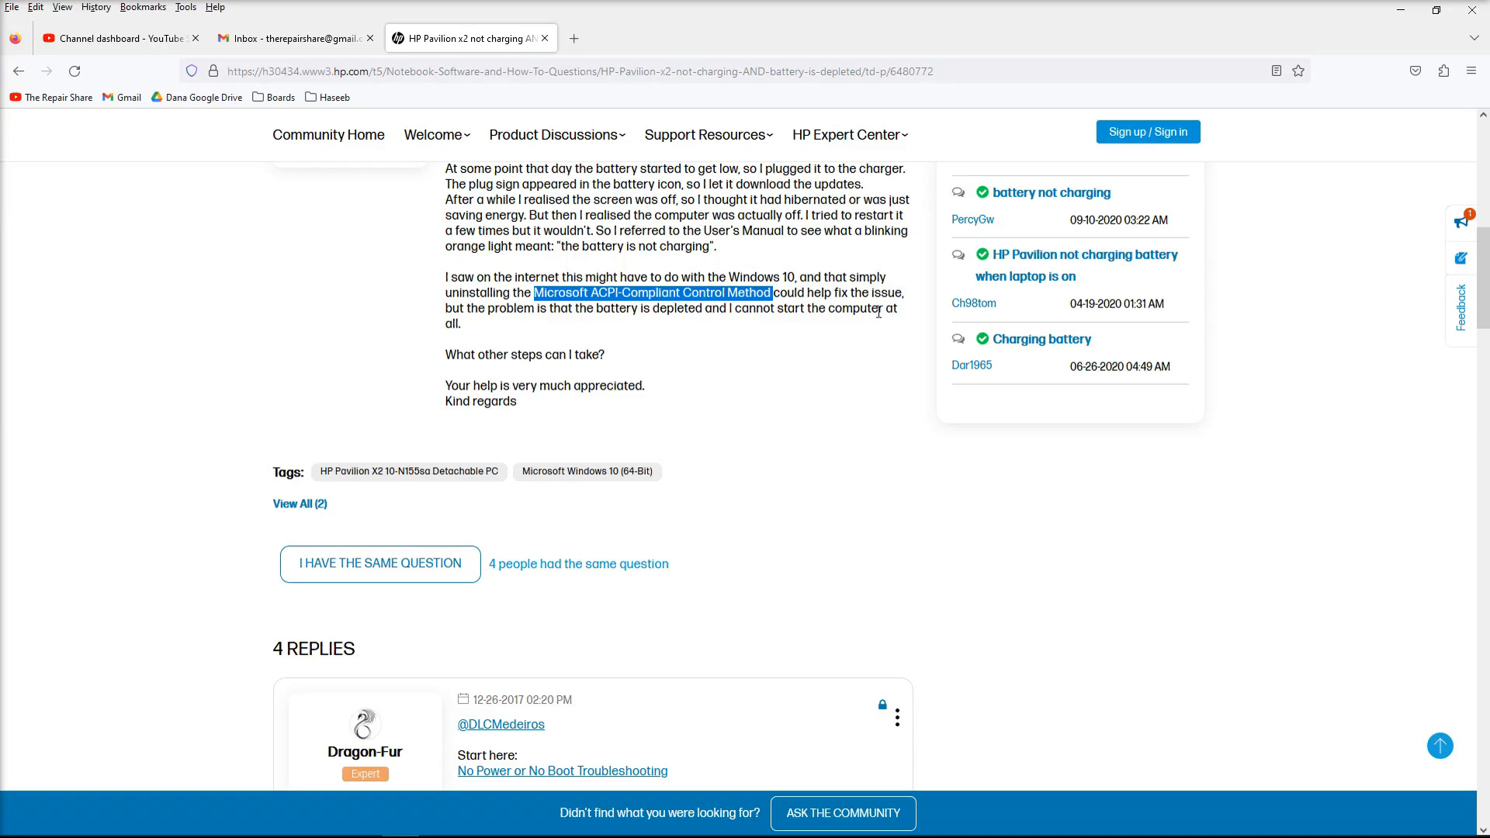
mouse_move(683, 232)
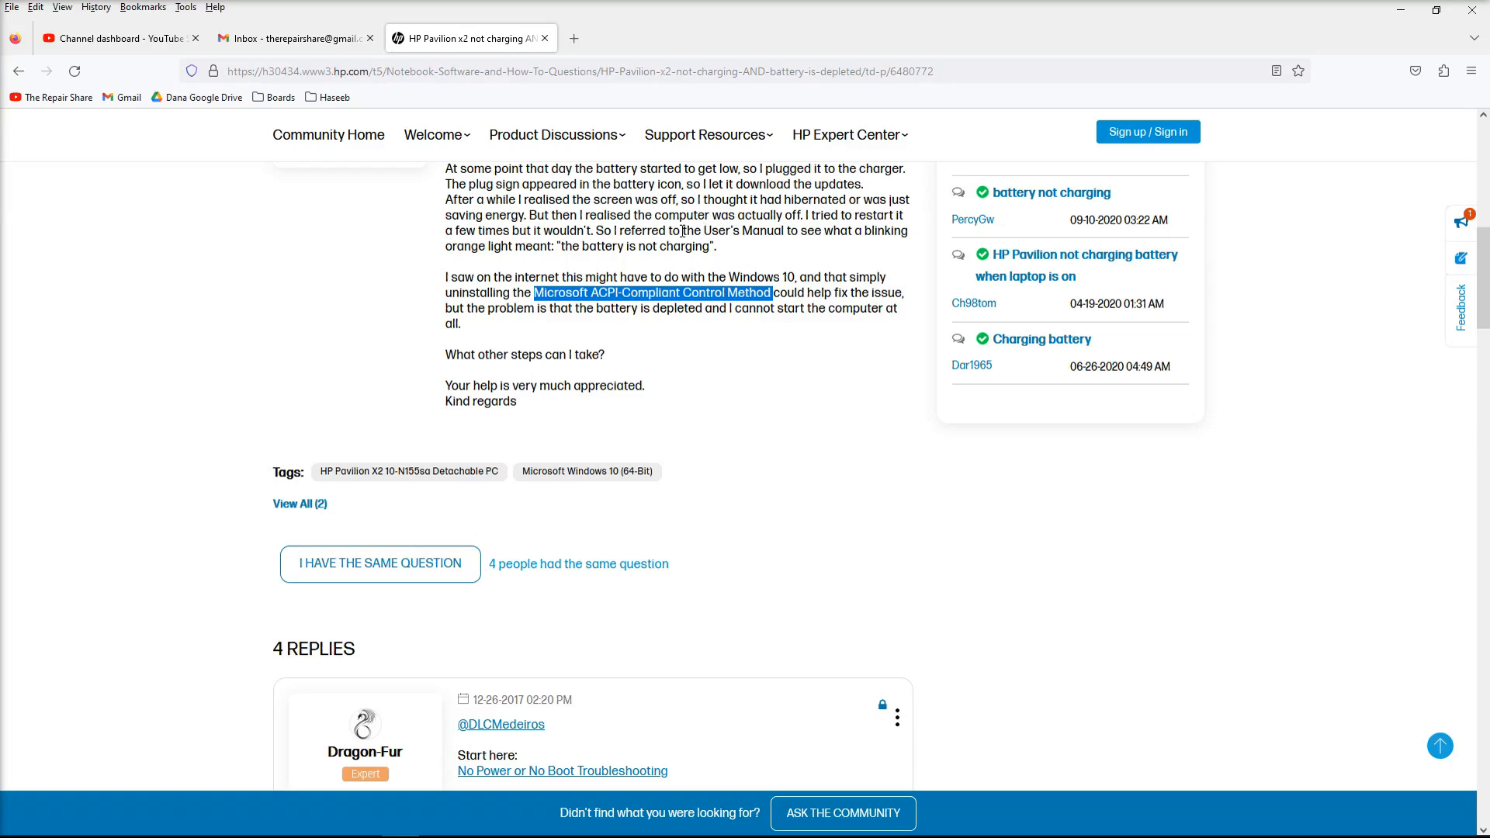